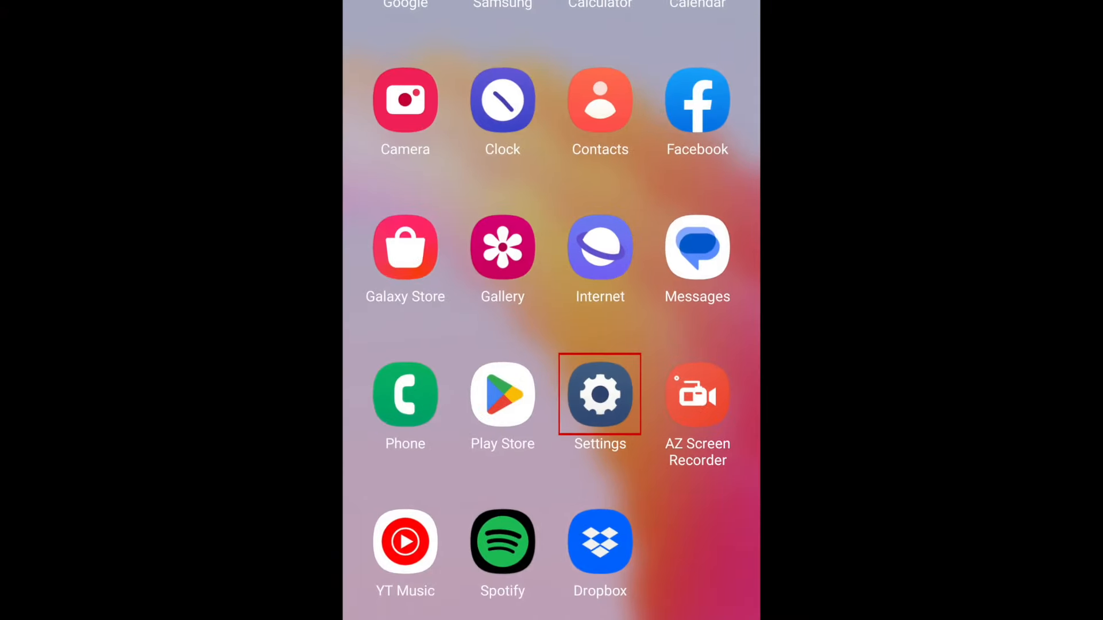
# - Go from the home screen through Settings and Connections to the Bluetooth page
pyautogui.click(599, 394)
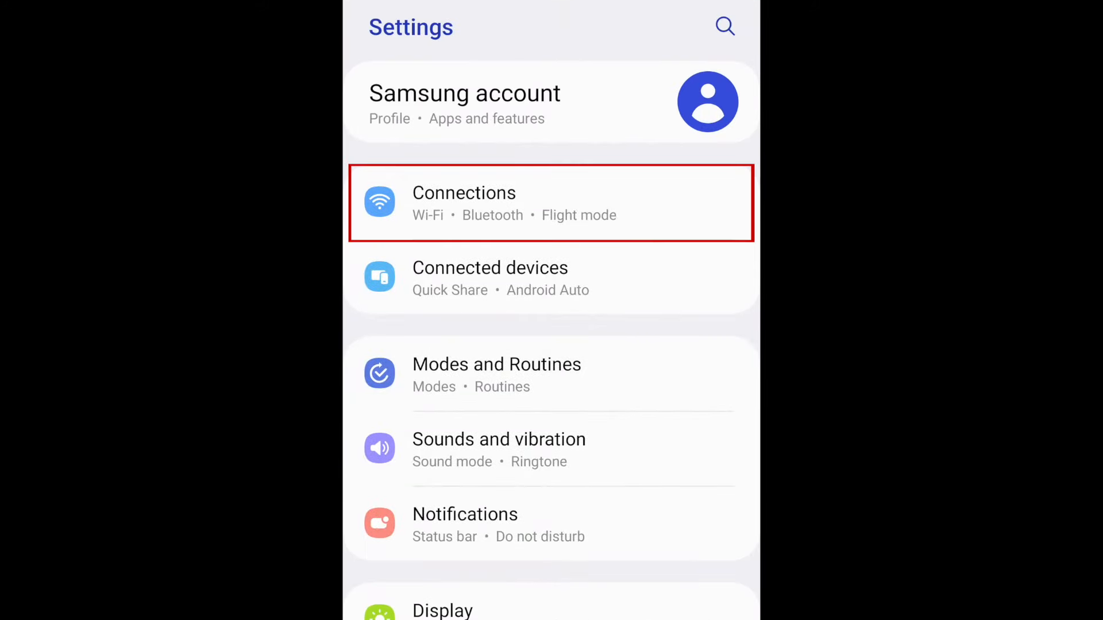
pyautogui.click(551, 203)
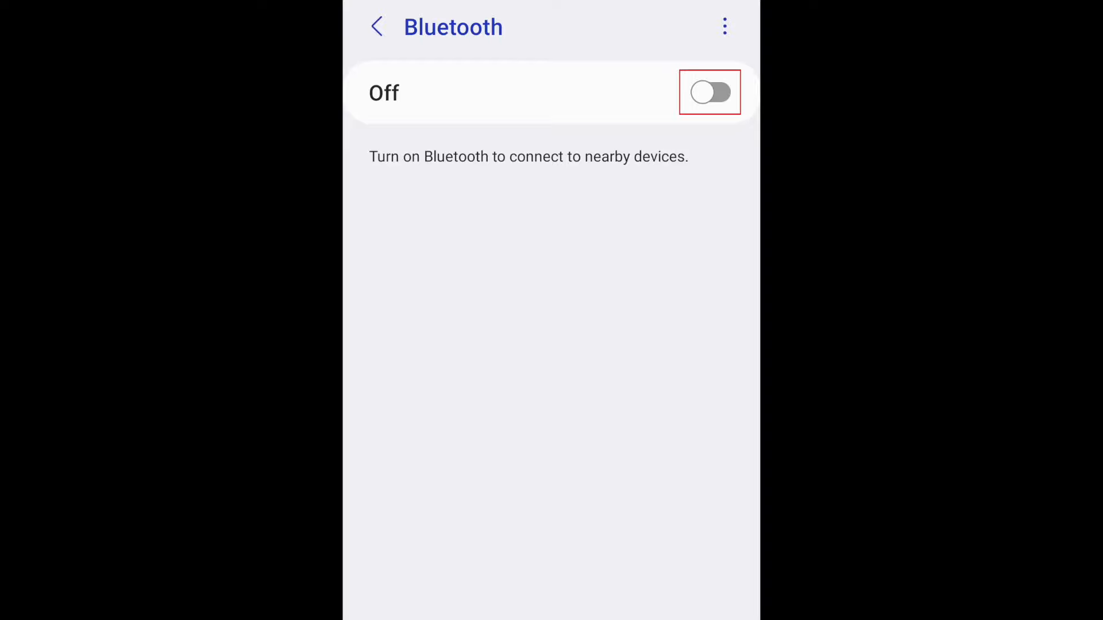
# - Switch Bluetooth on so the scan lists Bluedroid TV 1.0
pyautogui.click(710, 92)
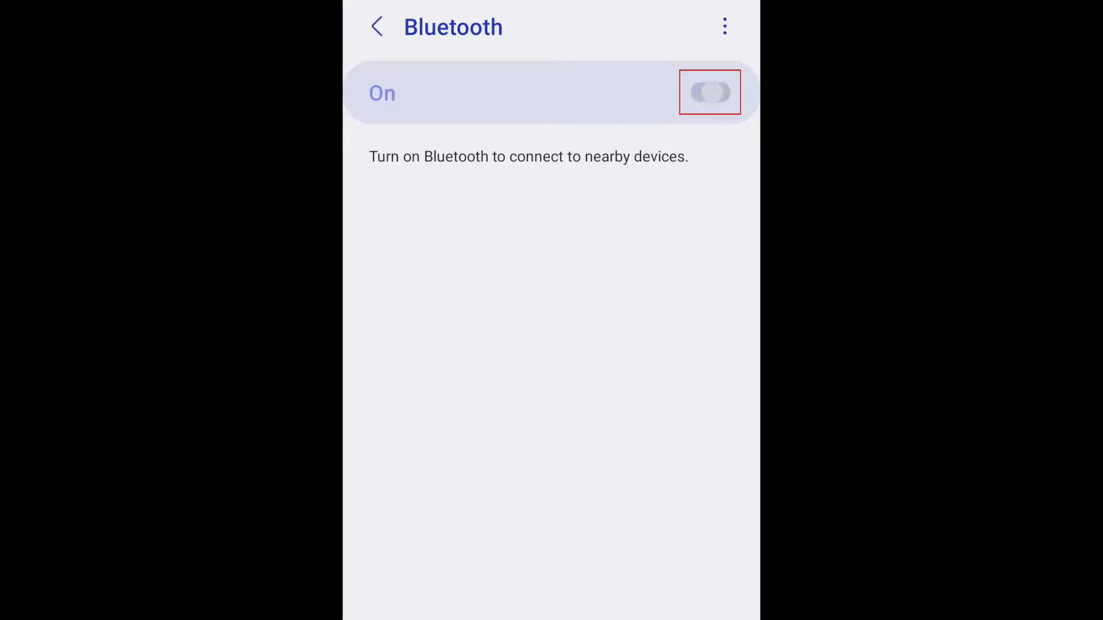
pyautogui.click(710, 92)
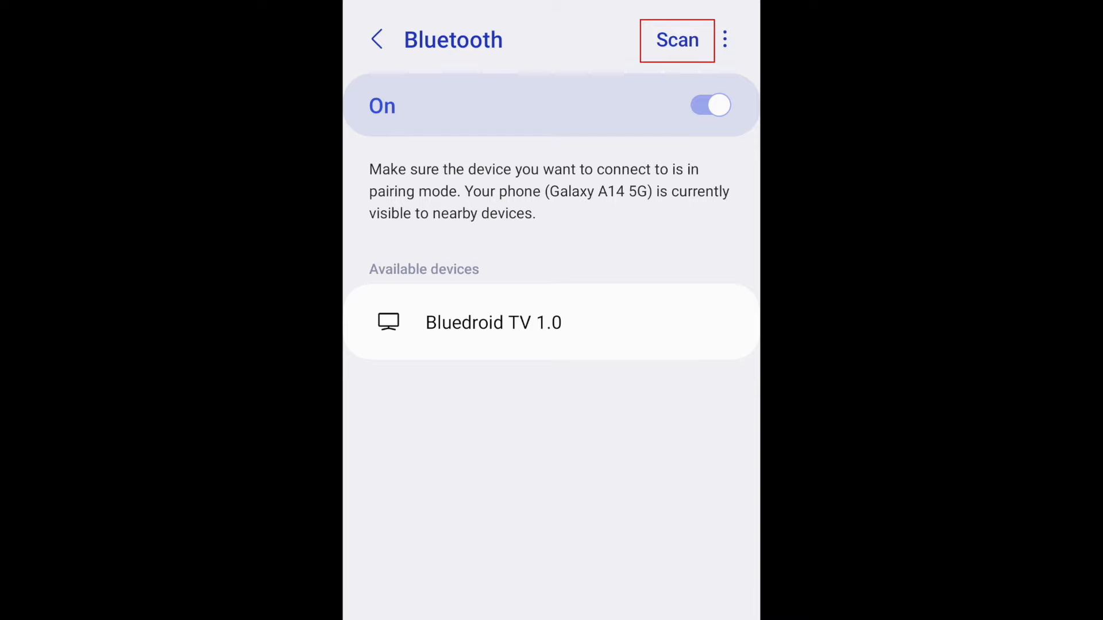
# - Scan for devices and pair the Beats Studio3 headphones for calls and audio
pyautogui.click(676, 40)
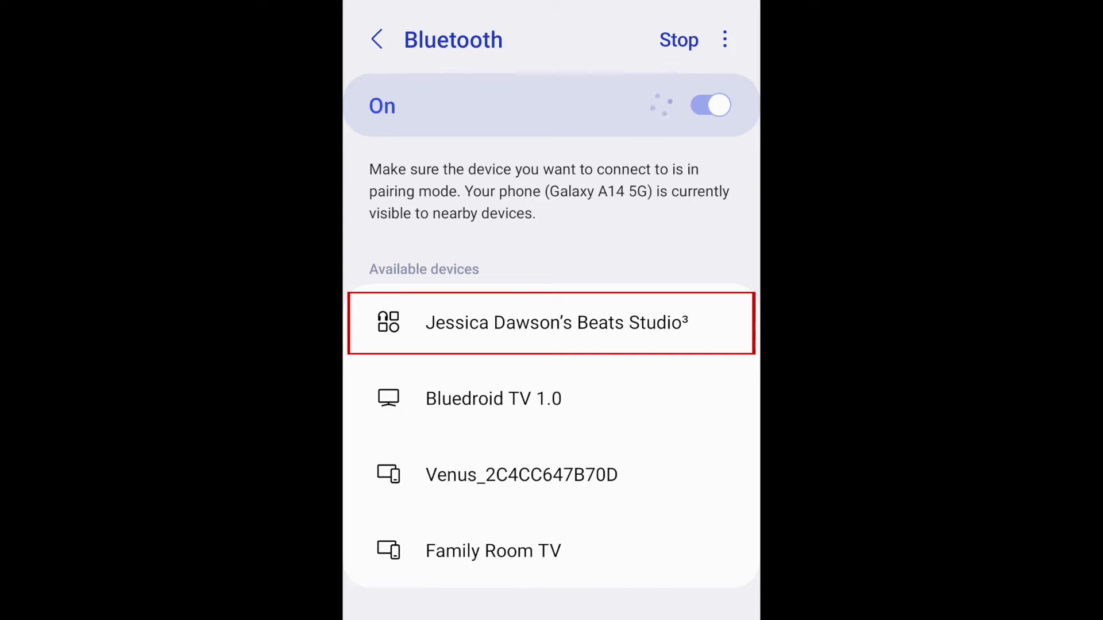
pyautogui.click(678, 41)
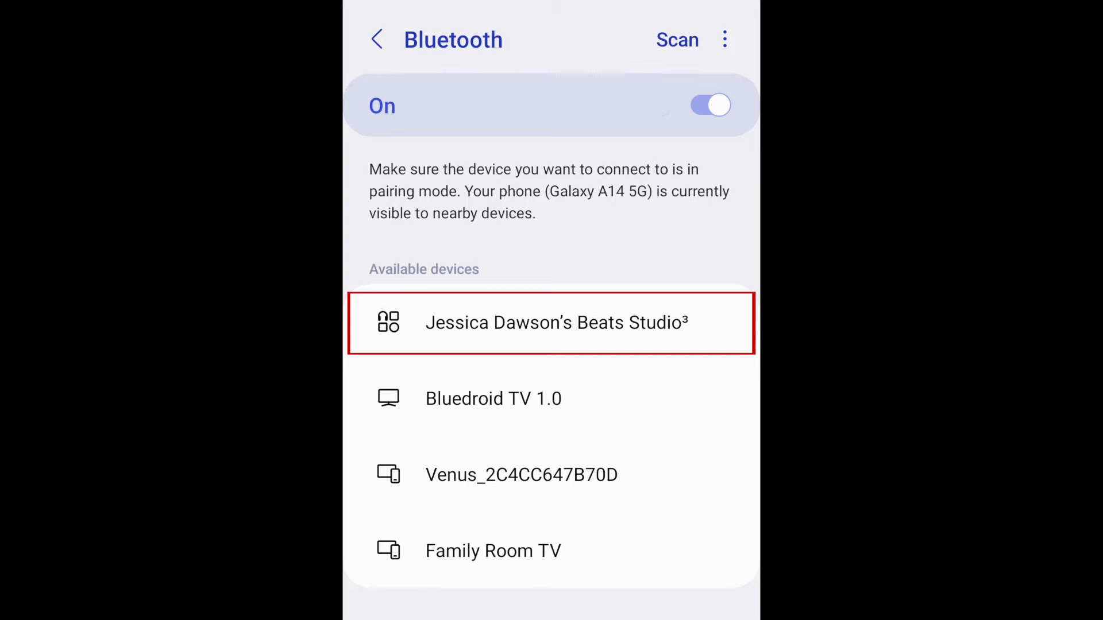
pyautogui.click(551, 323)
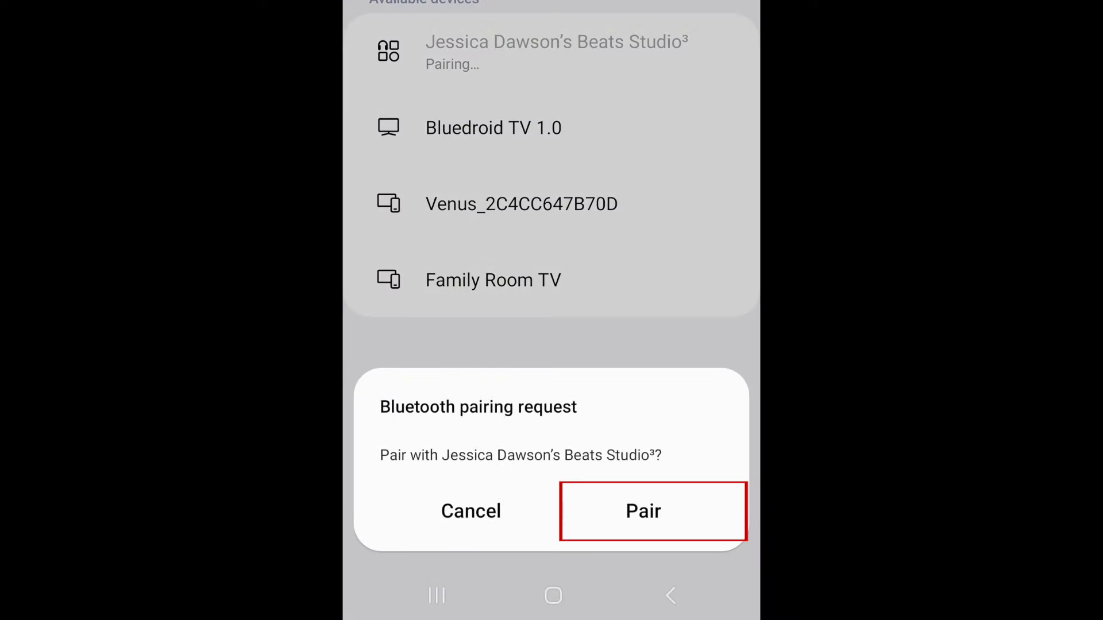
pyautogui.click(642, 512)
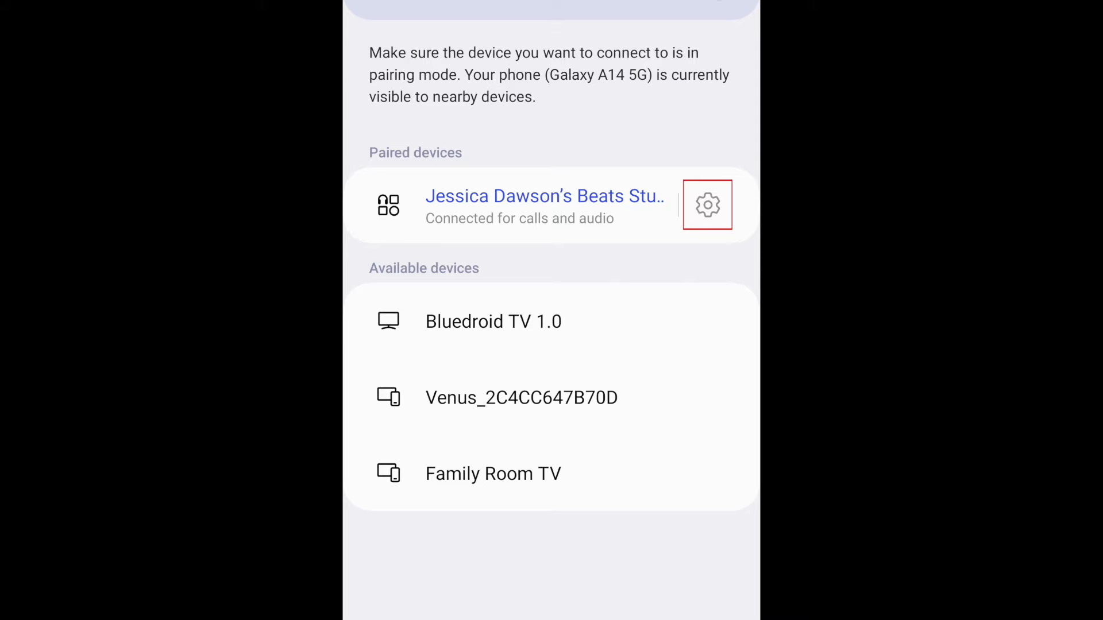
# - Disconnect the Beats Studio3 headphones from their device settings page
pyautogui.click(708, 204)
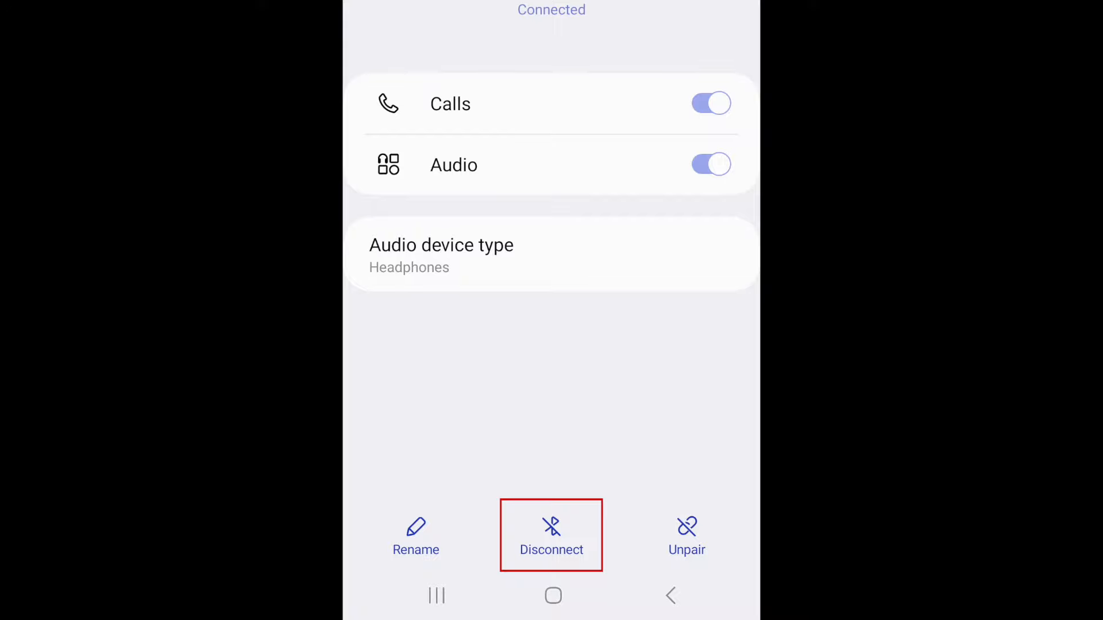
pyautogui.click(552, 534)
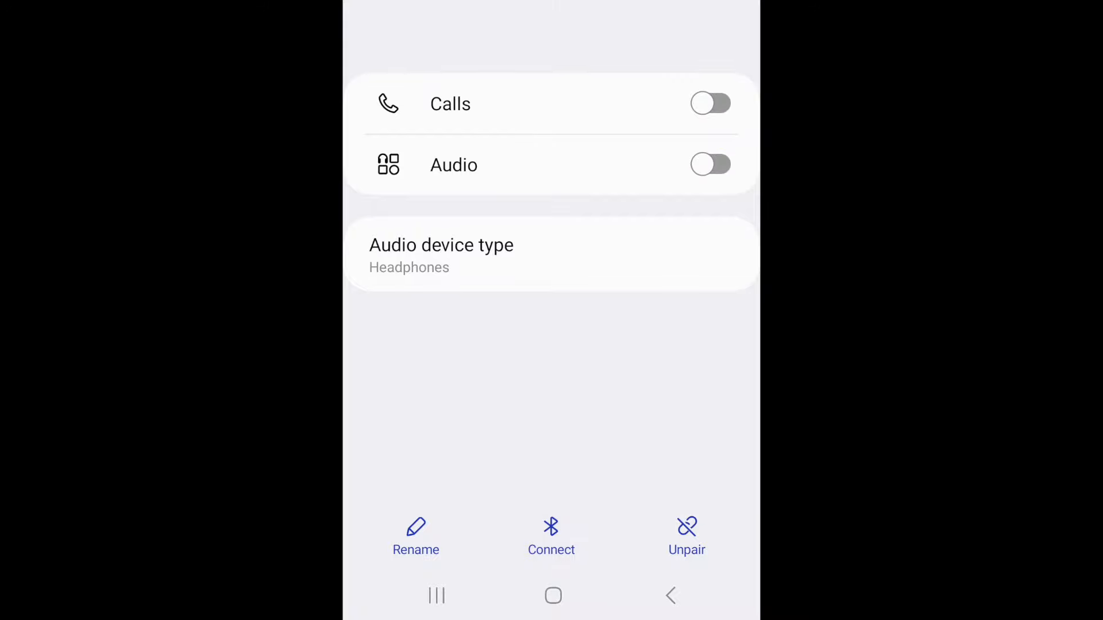
# - Return to the Bluetooth list and reconnect the paired Beats Studio3 headphones
pyautogui.click(669, 595)
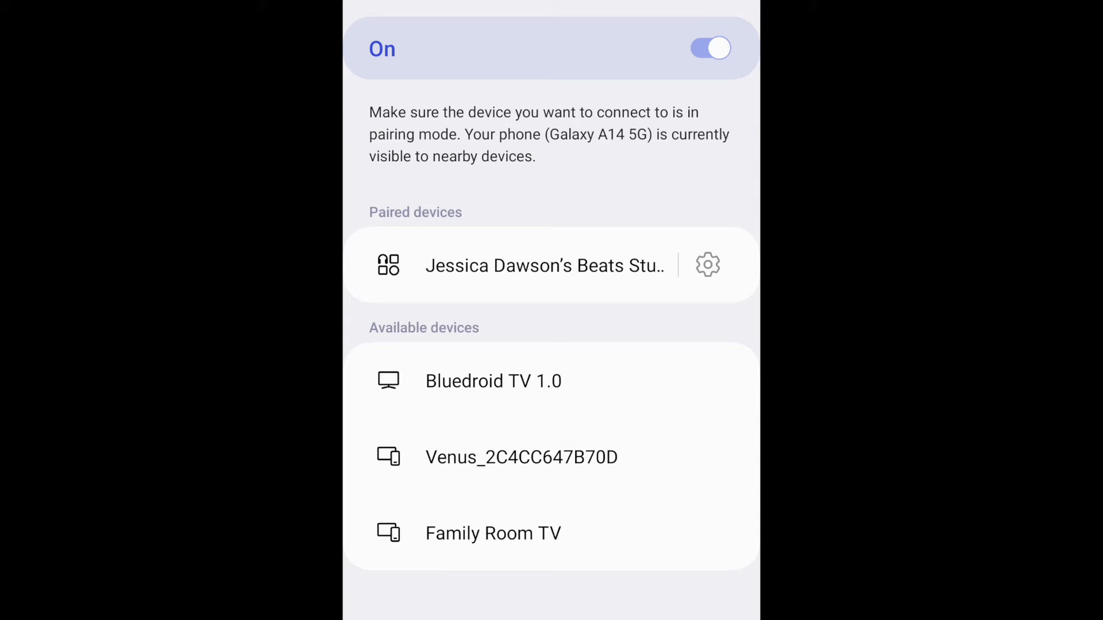
pyautogui.click(545, 265)
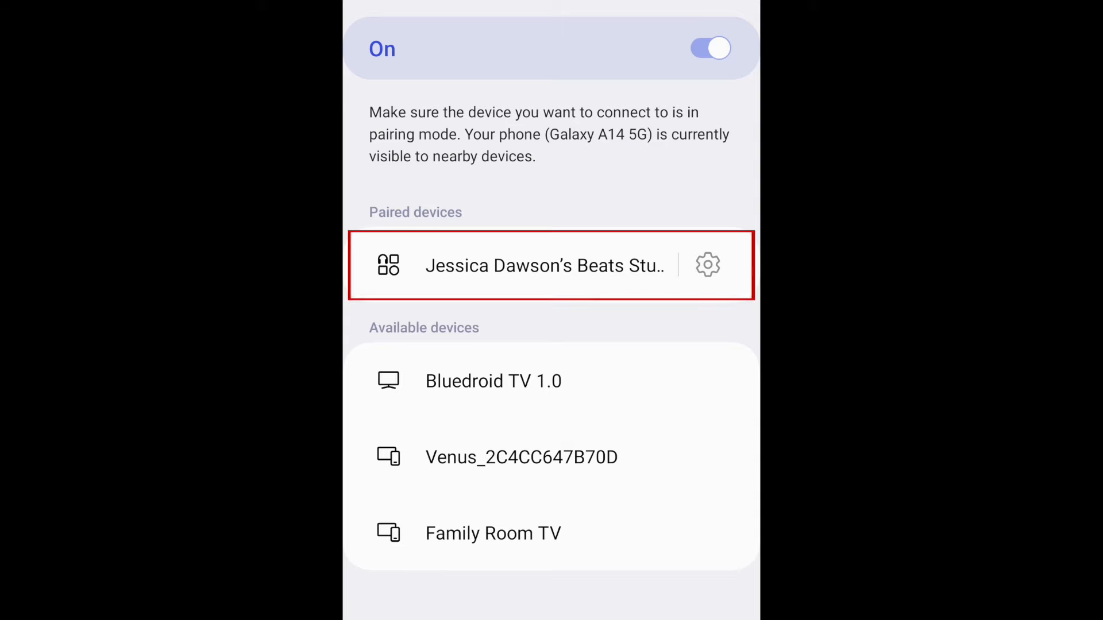
pyautogui.click(545, 265)
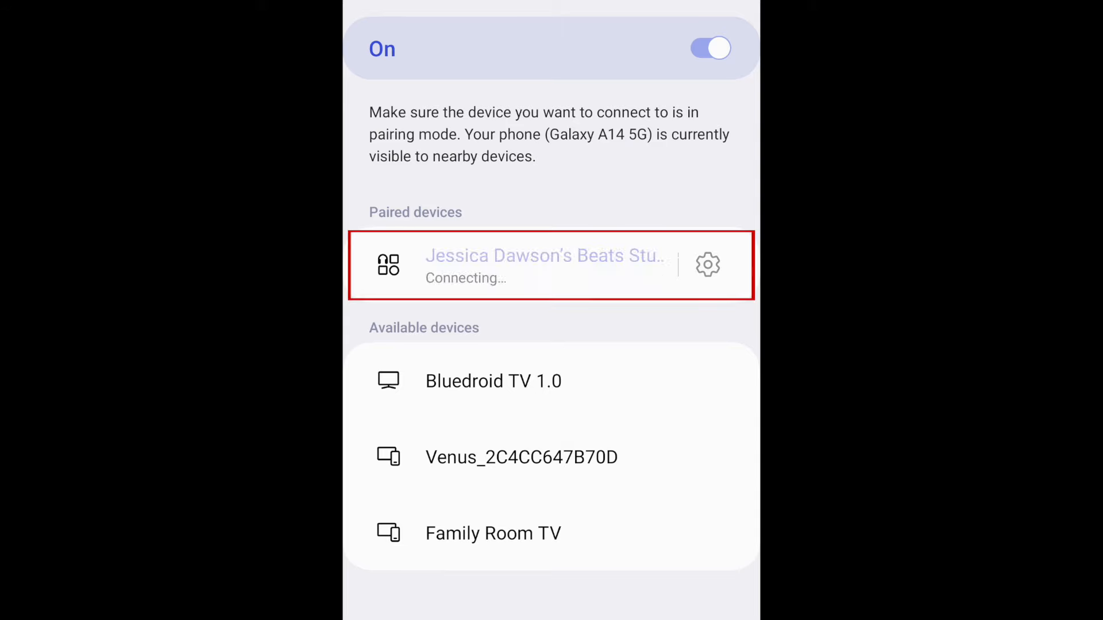